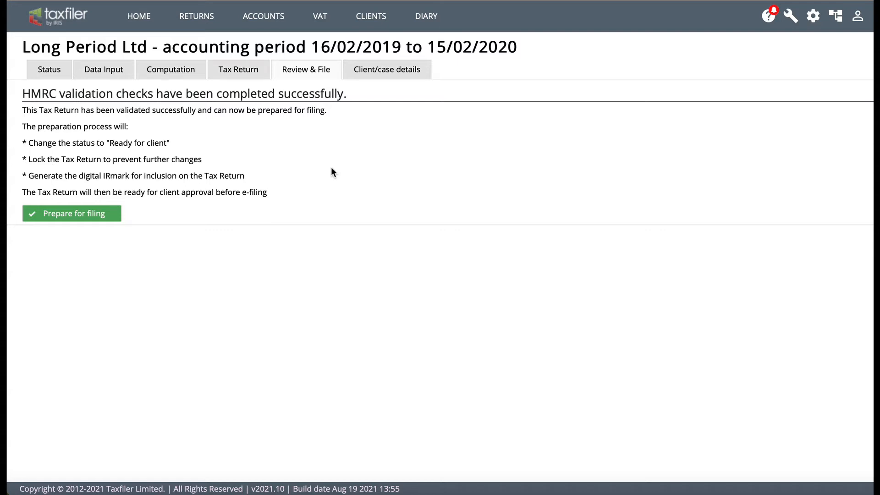
{"action": "mouse_move", "coordinate": [367, 79]}
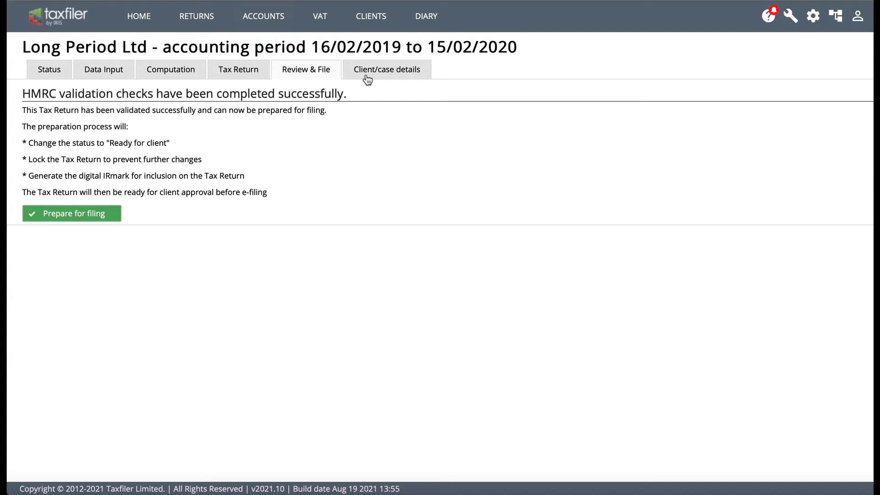
{"action": "mouse_move", "coordinate": [409, 145]}
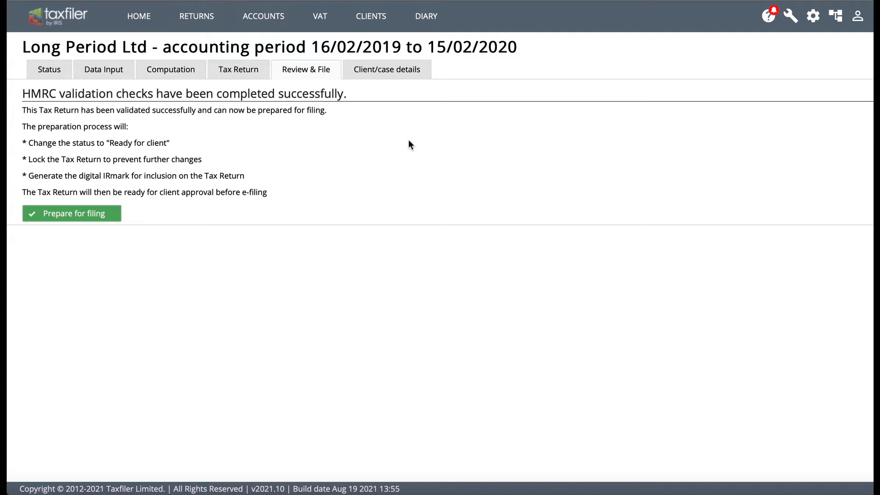
{"action": "mouse_move", "coordinate": [309, 75]}
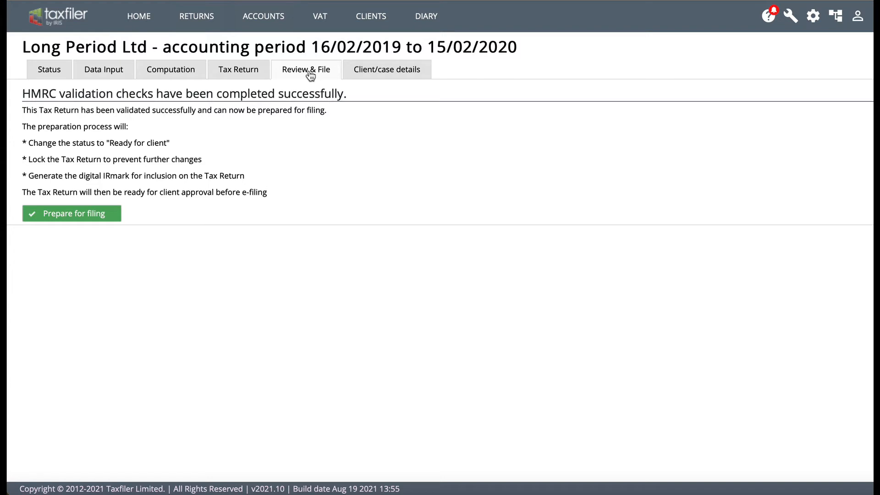
{"action": "mouse_move", "coordinate": [241, 164]}
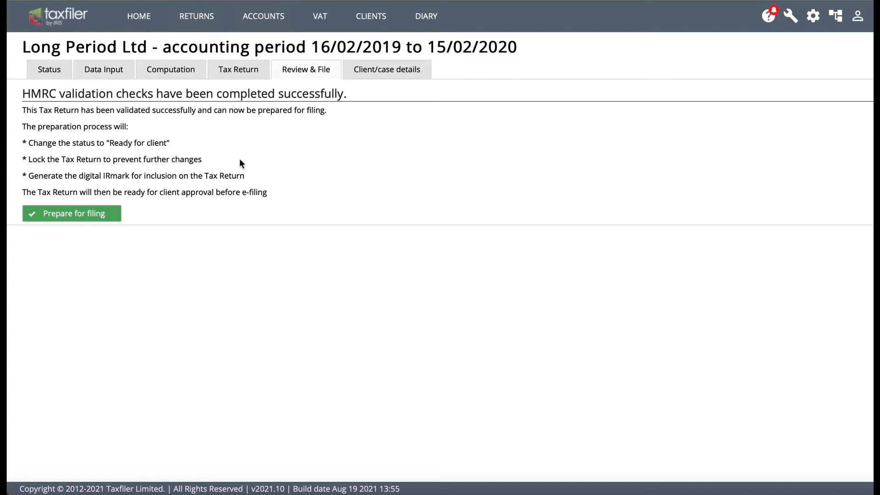
{"action": "mouse_move", "coordinate": [260, 244]}
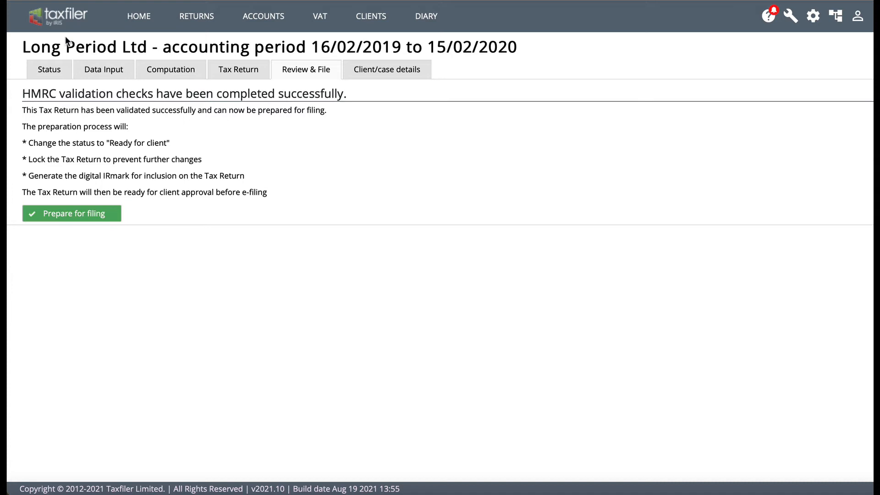
Step: Check the Review & File page, then return to Long Period Ltd's Data Input section list
{"action": "left_click", "coordinate": [103, 70]}
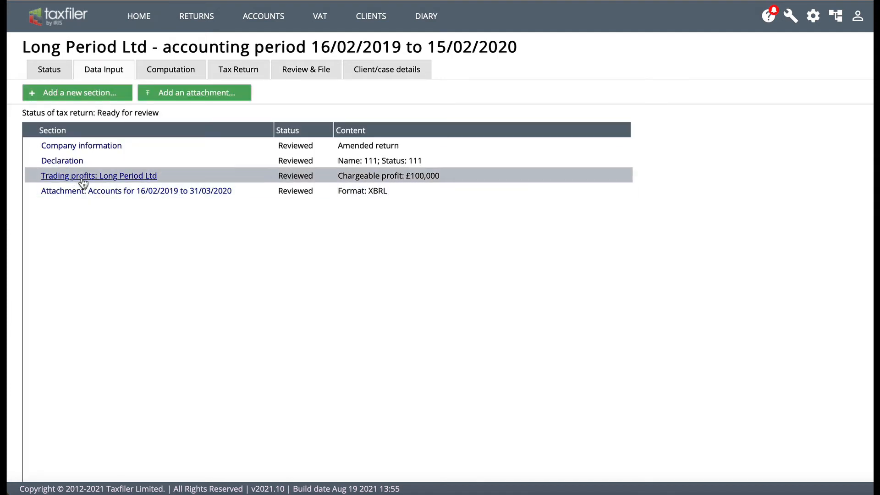
{"action": "mouse_move", "coordinate": [107, 213]}
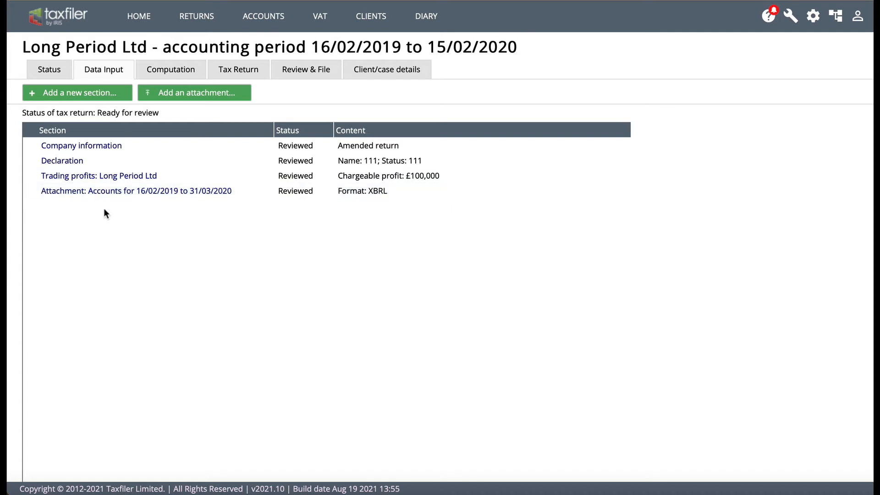
{"action": "mouse_move", "coordinate": [170, 303]}
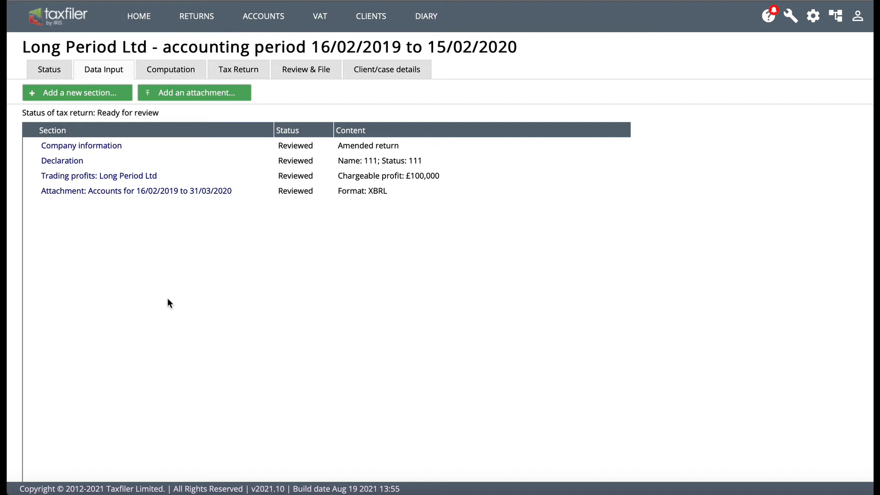
{"action": "left_click", "coordinate": [306, 69]}
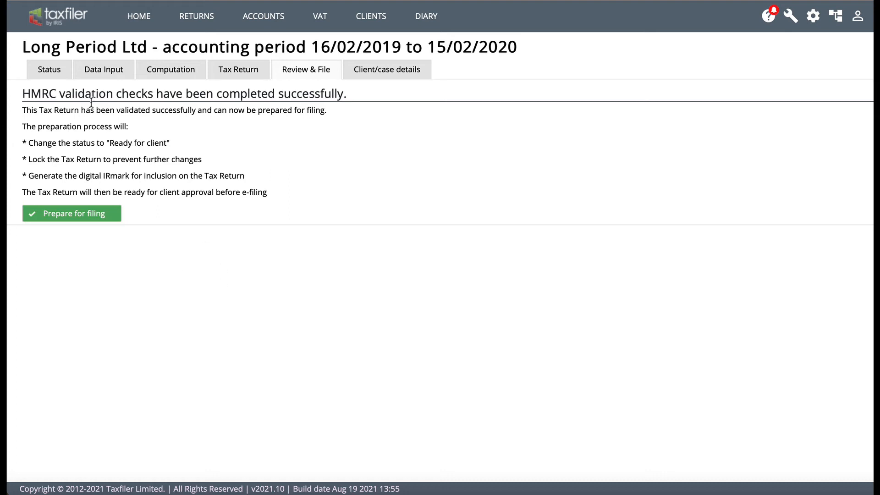
{"action": "left_click", "coordinate": [103, 69]}
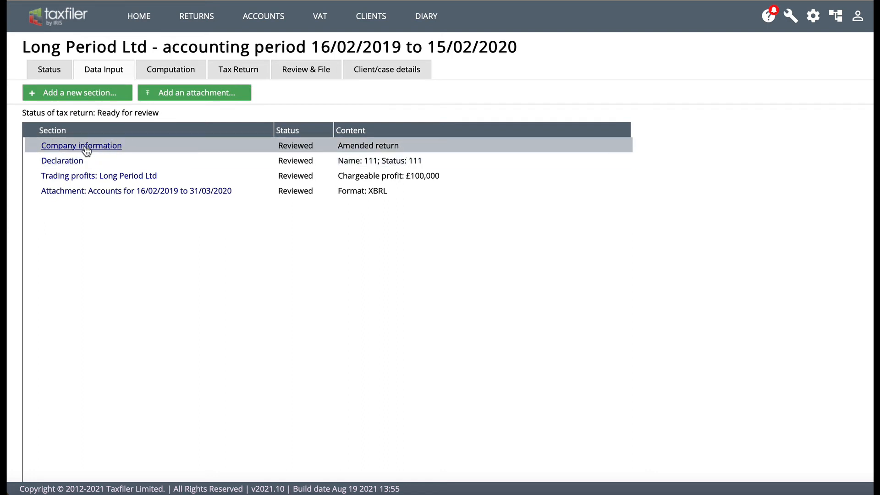
Step: Re-tick 'Is this an amended return?' in Company information, save, and view Review & File
{"action": "left_click", "coordinate": [81, 145]}
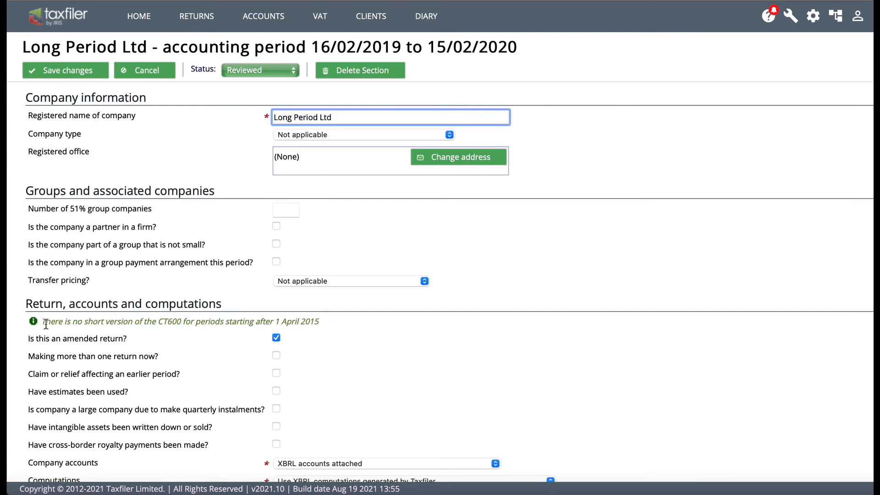
{"action": "mouse_move", "coordinate": [122, 348]}
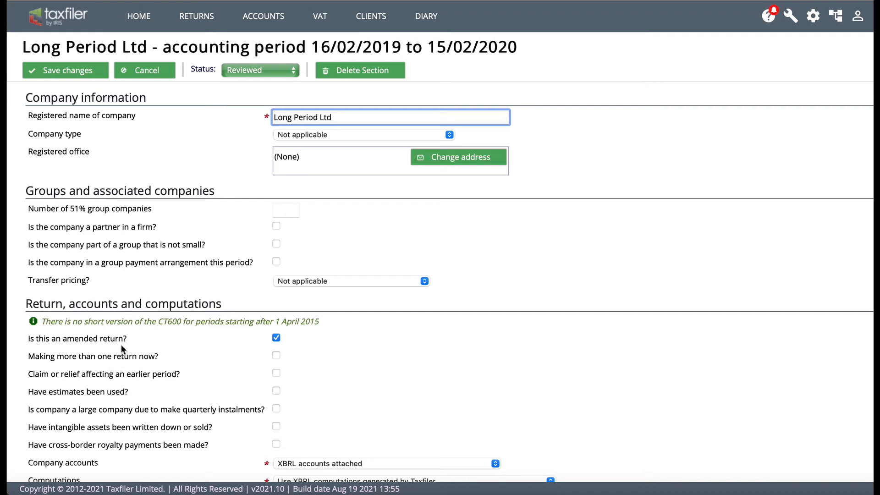
{"action": "left_click", "coordinate": [276, 338]}
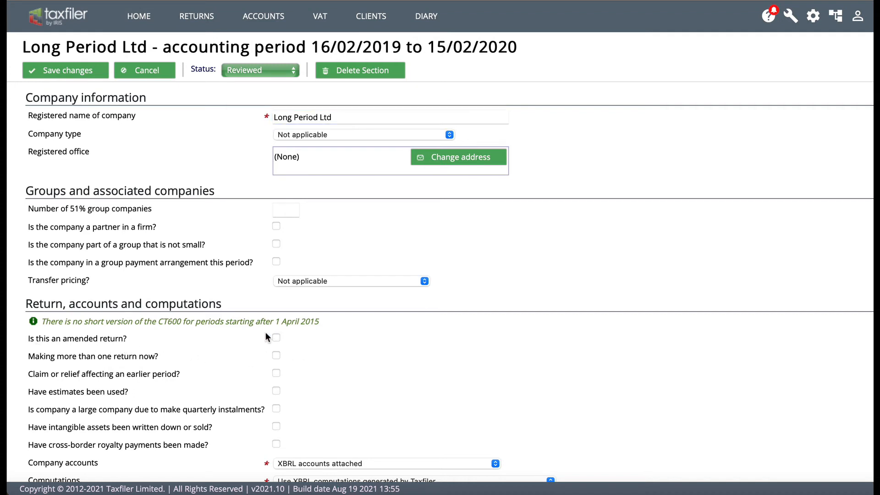
{"action": "mouse_move", "coordinate": [48, 345]}
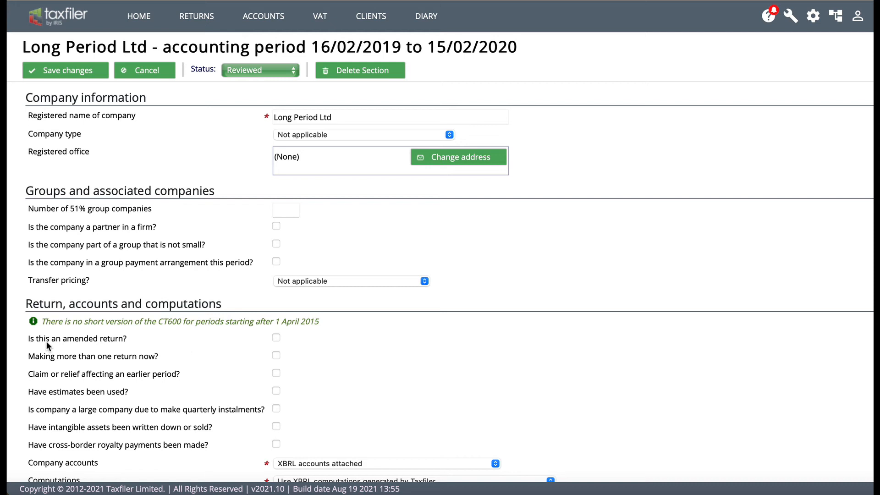
{"action": "left_click", "coordinate": [275, 338]}
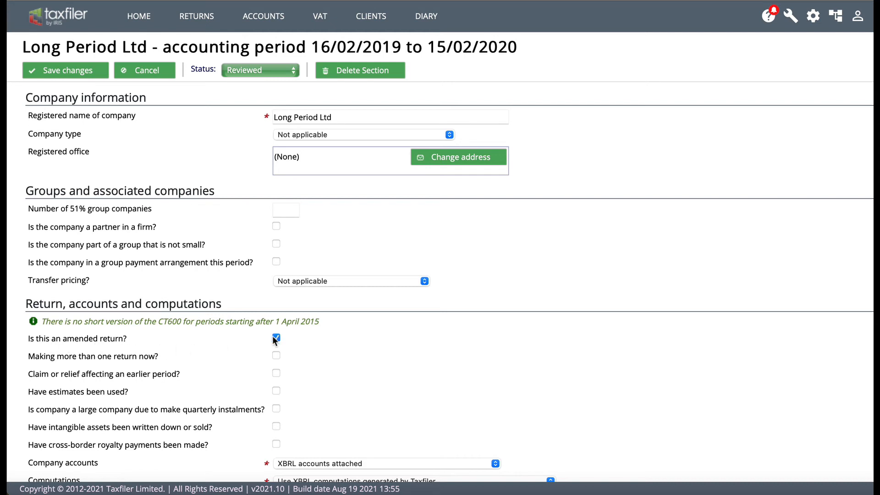
{"action": "mouse_move", "coordinate": [288, 345]}
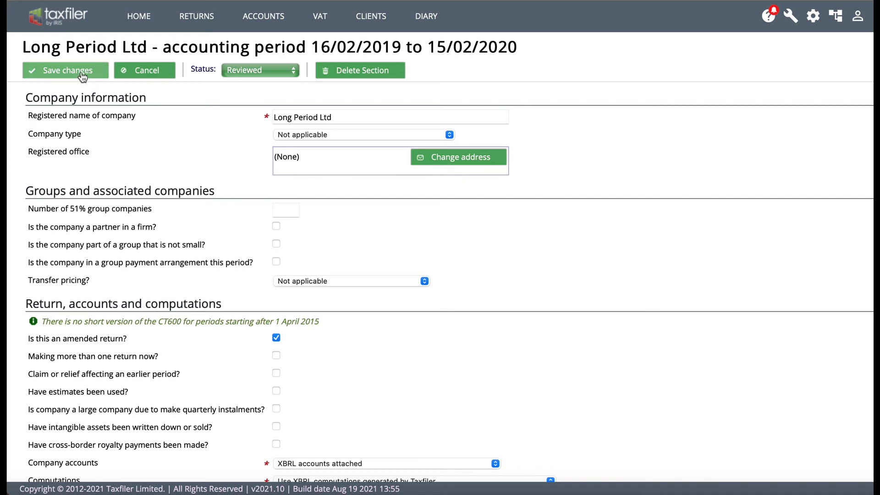
{"action": "left_click", "coordinate": [65, 70]}
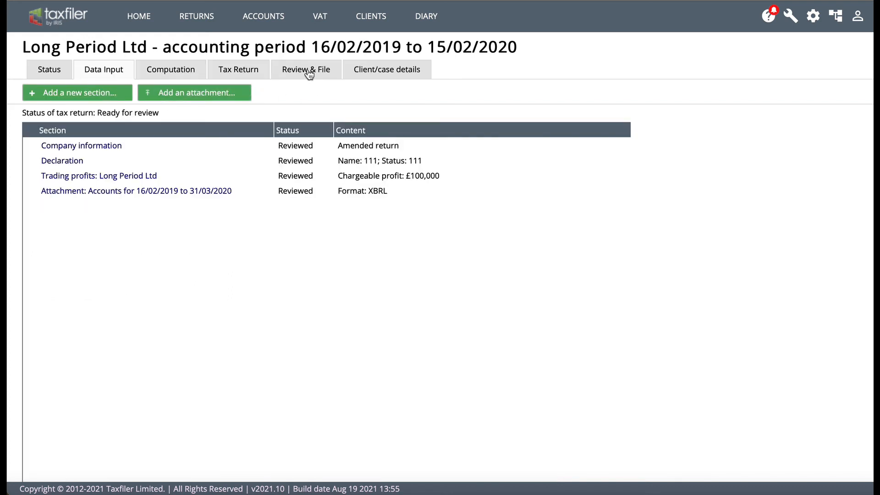
{"action": "left_click", "coordinate": [305, 69]}
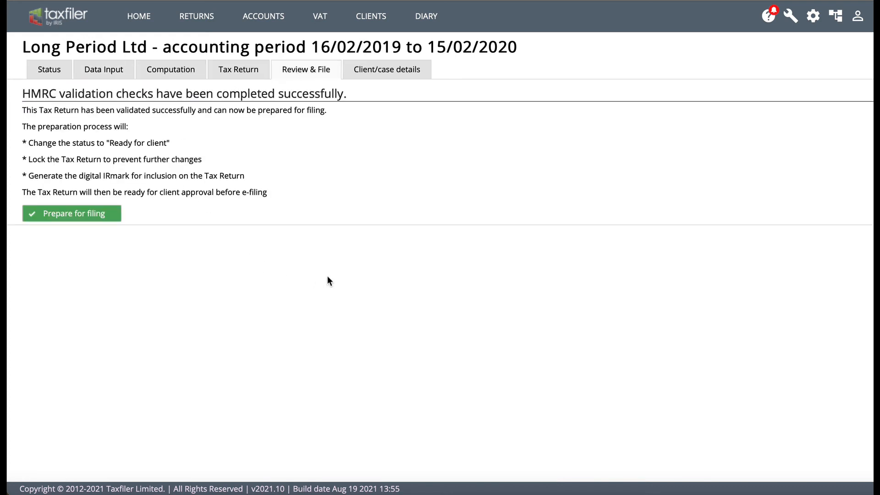